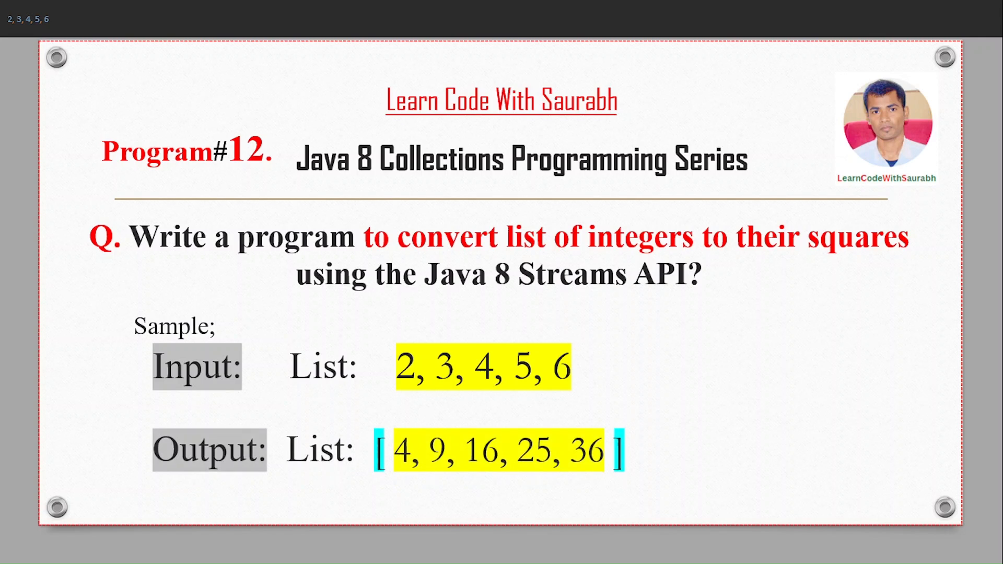
Leave the Program #12 slide and switch to SquareList12.java in IntelliJ IDEA
click(679, 546)
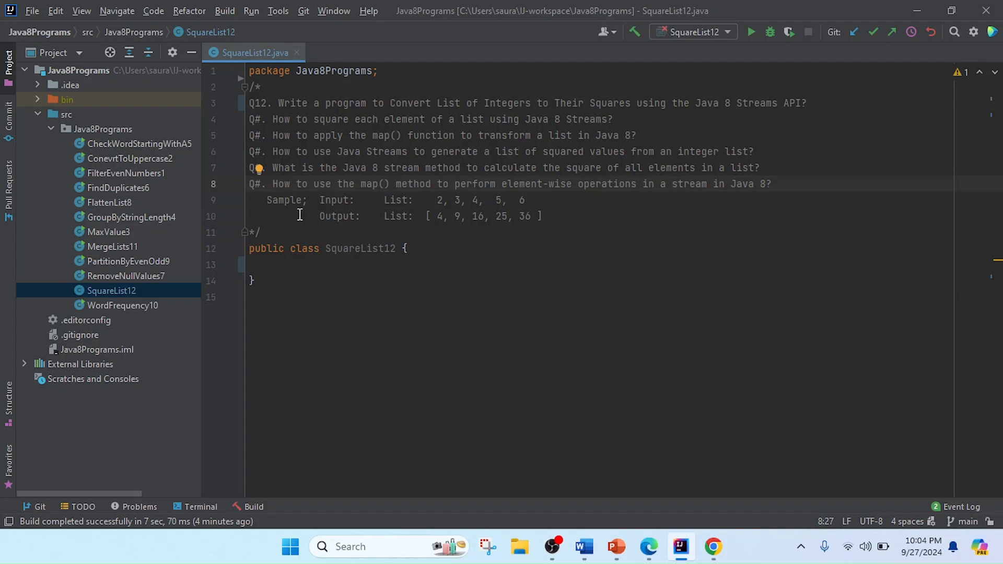
double_click(359, 248)
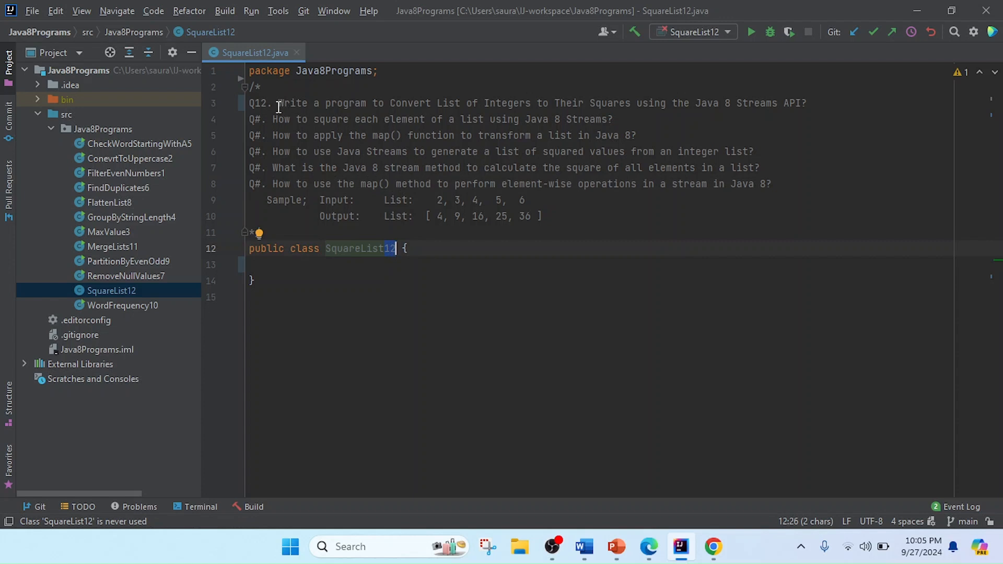
mouse_move(387, 106)
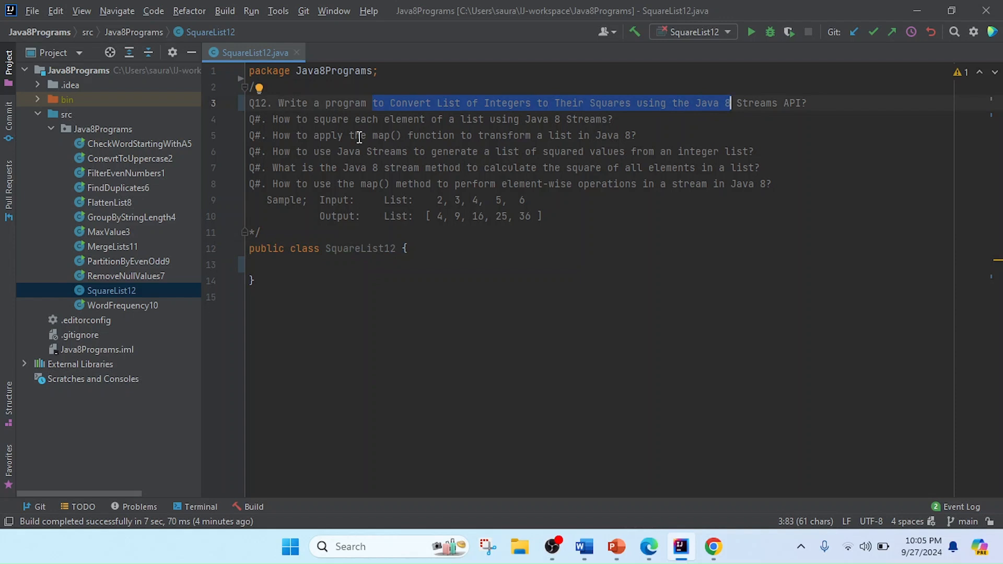
mouse_move(350, 174)
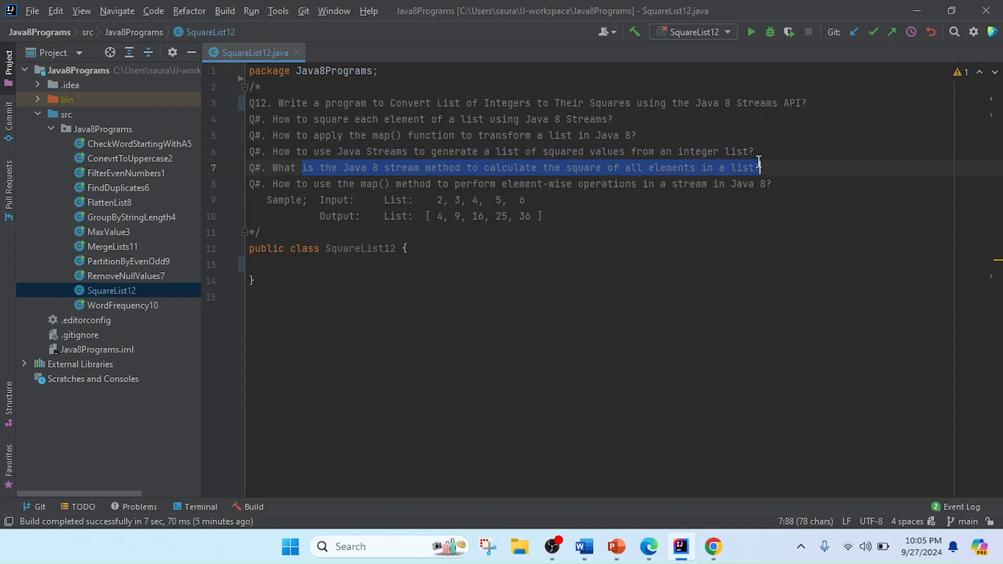
click(313, 183)
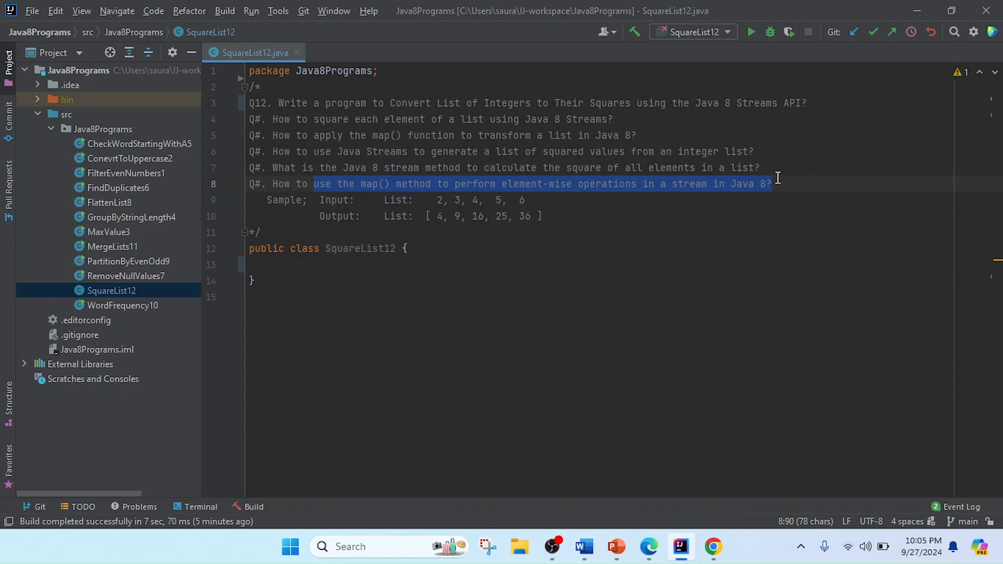
click(339, 265)
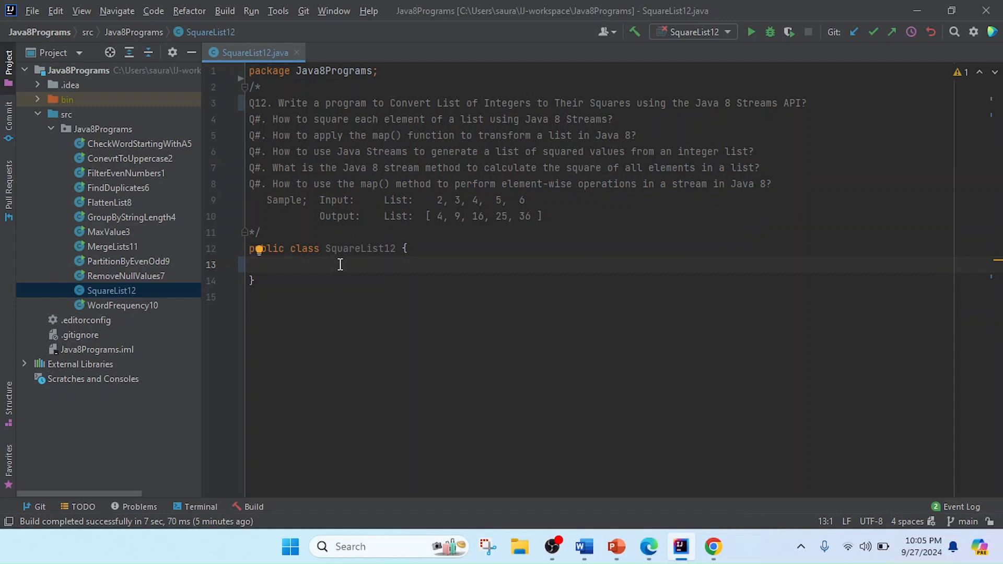
Add a main method declaring List<Integer> numbers = Arrays.asList(2,3,4,5,6)
text(main(String[] args) {)
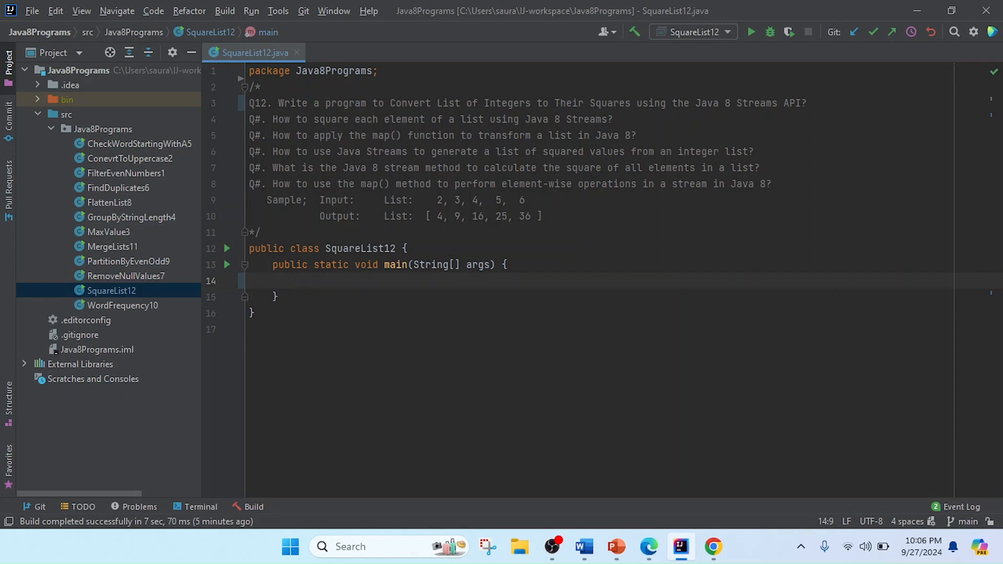
text(List<>)
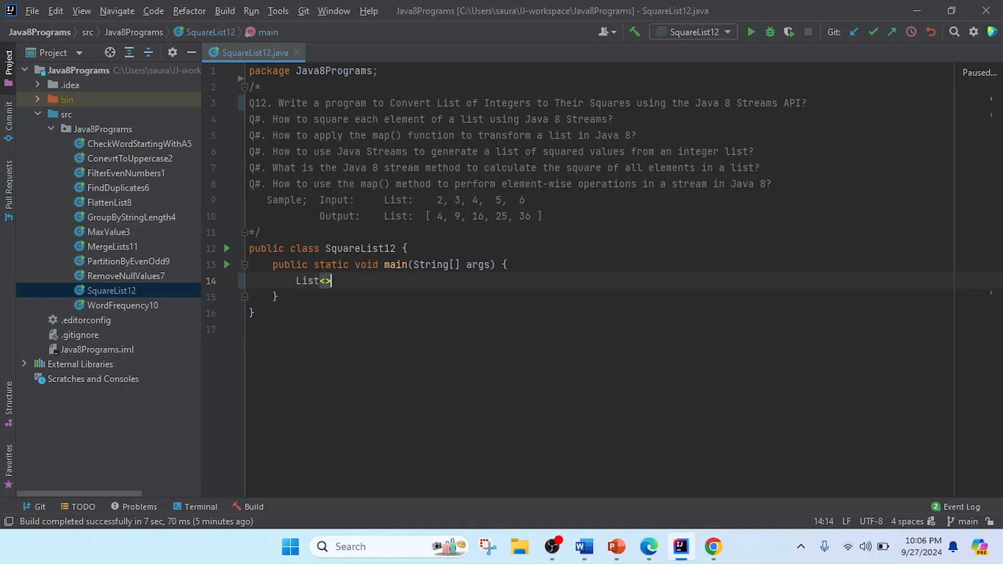
text(Inge)
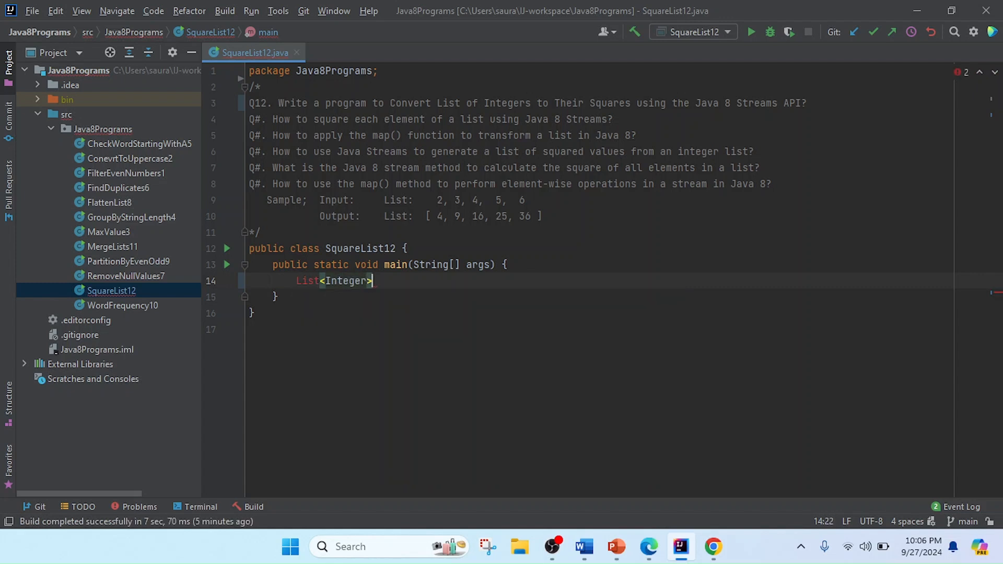
text(numbers =)
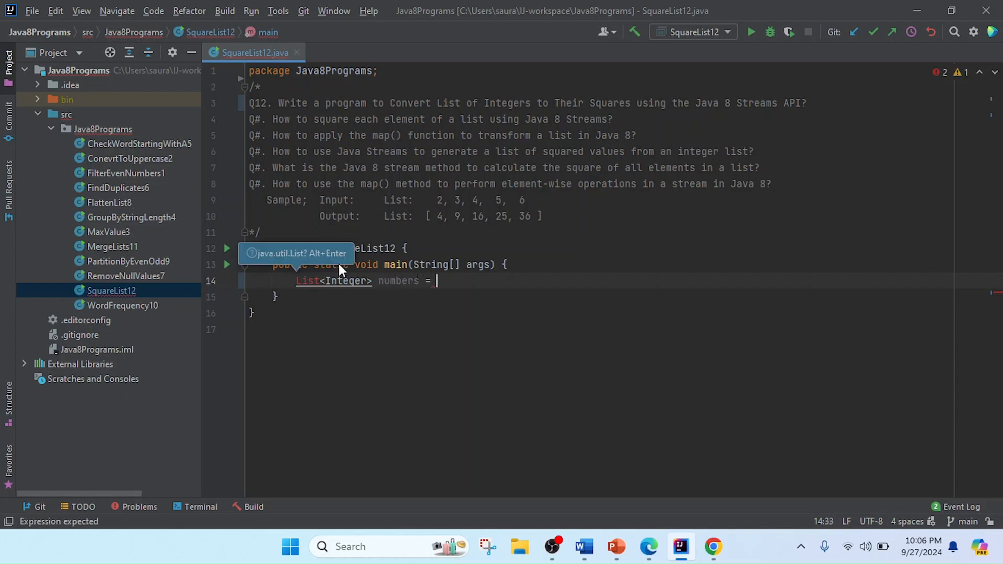
text(Arra)
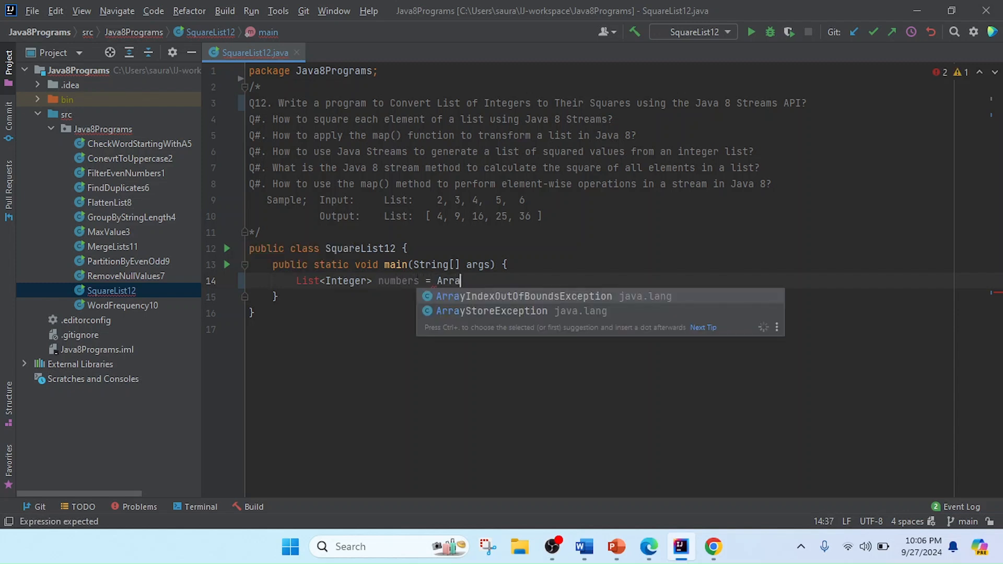
text(ys)
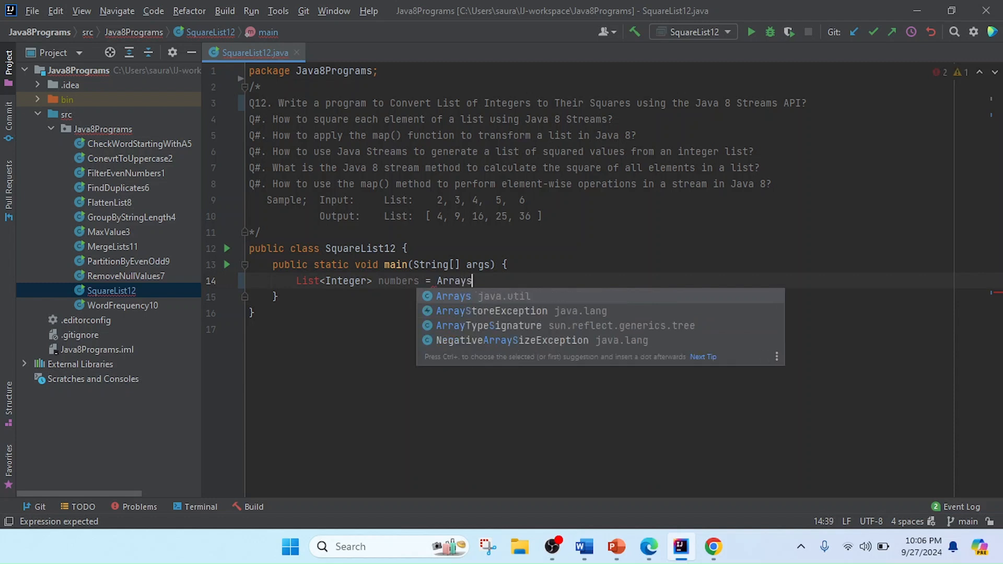
text(.asList()
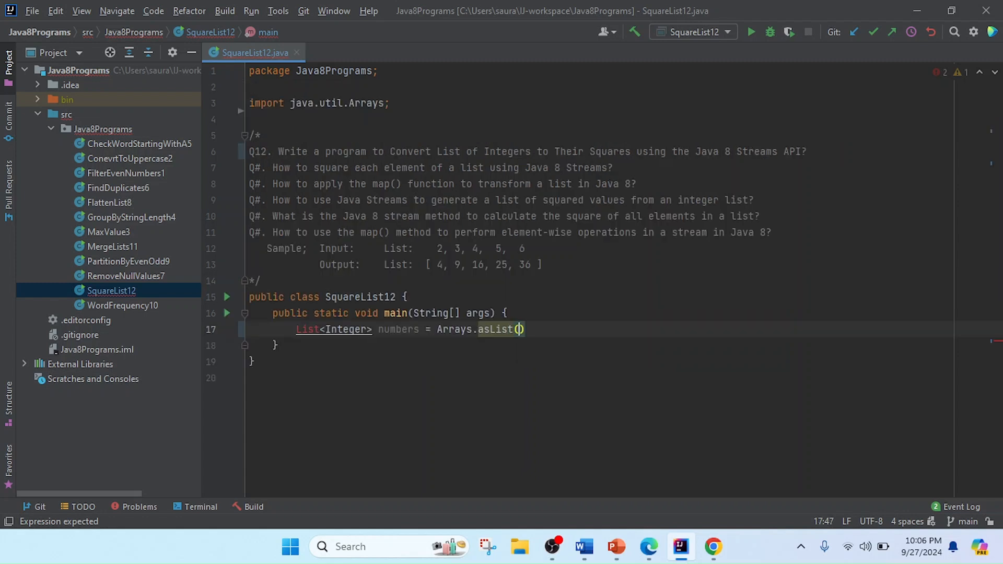
text(2)
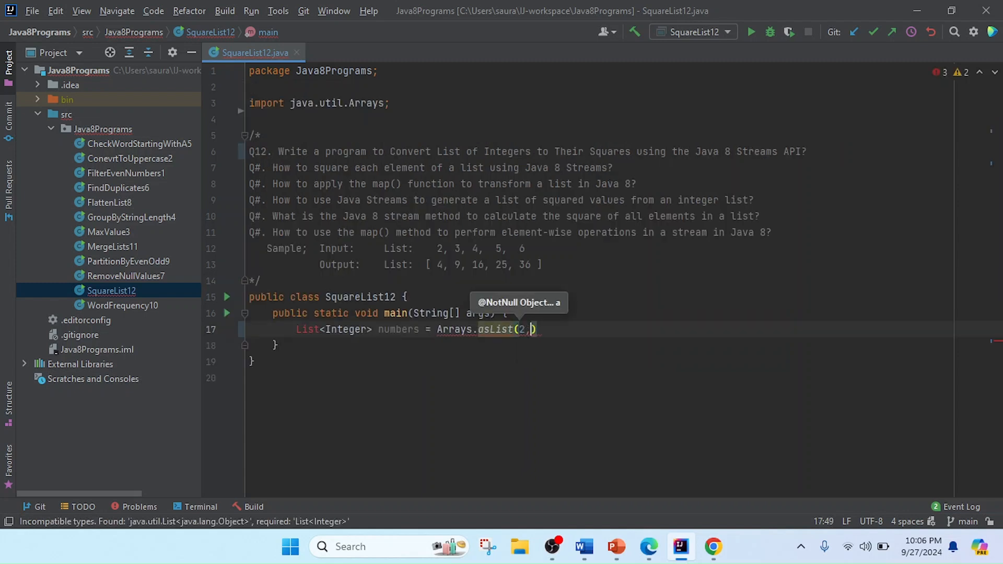
text(,3,)
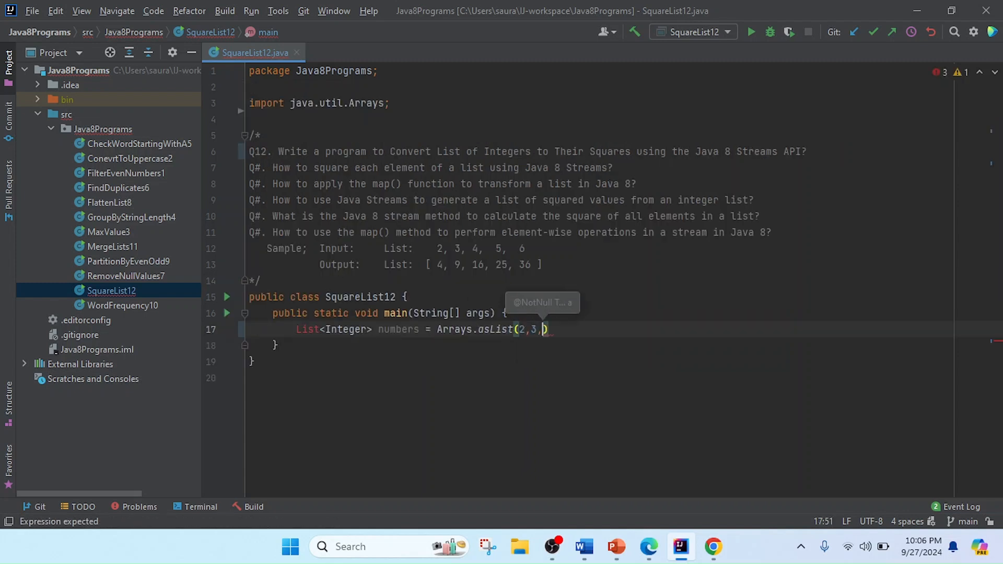
text(4,5,6)
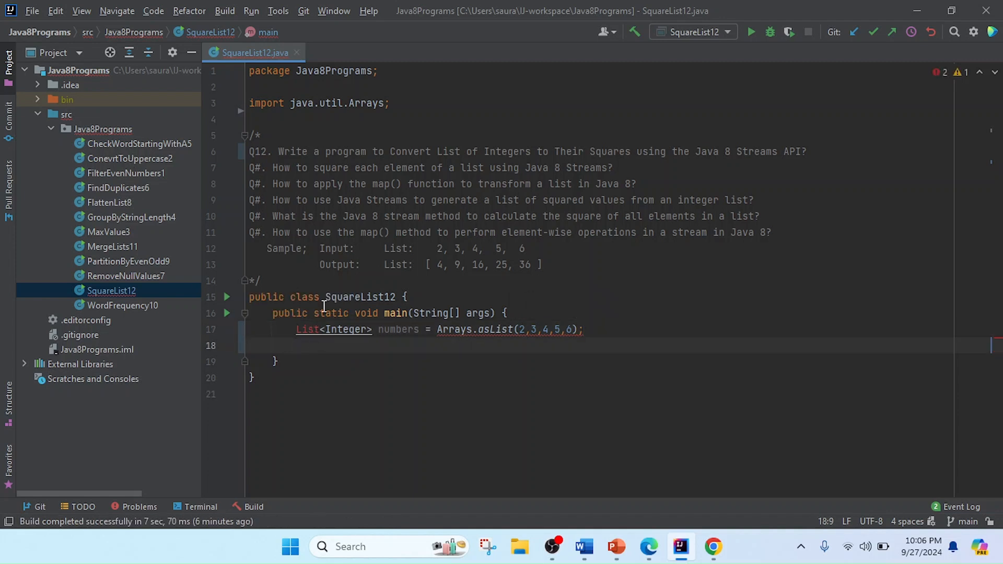
Import the unresolved List class and start a new line below the declaration
double_click(365, 103)
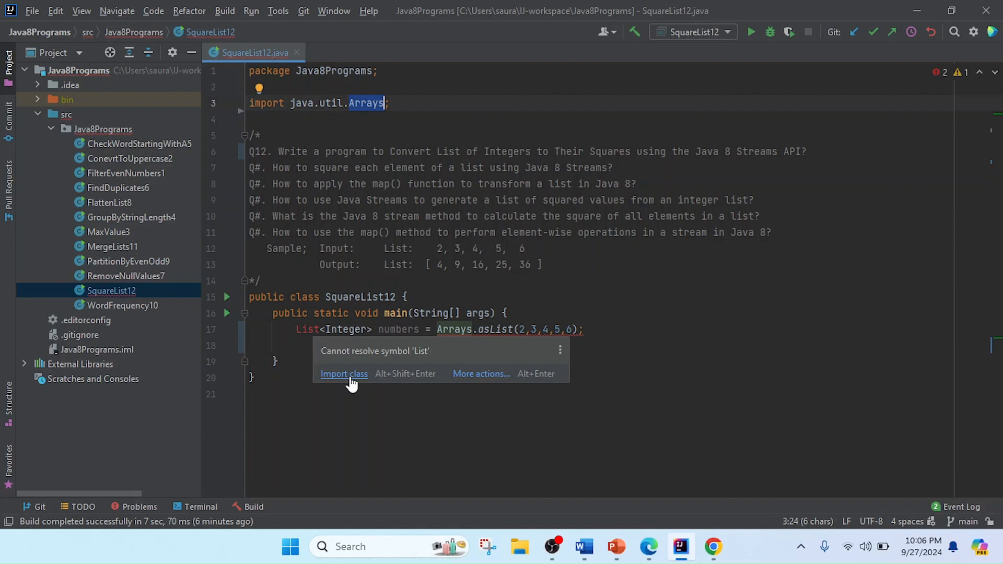
click(344, 373)
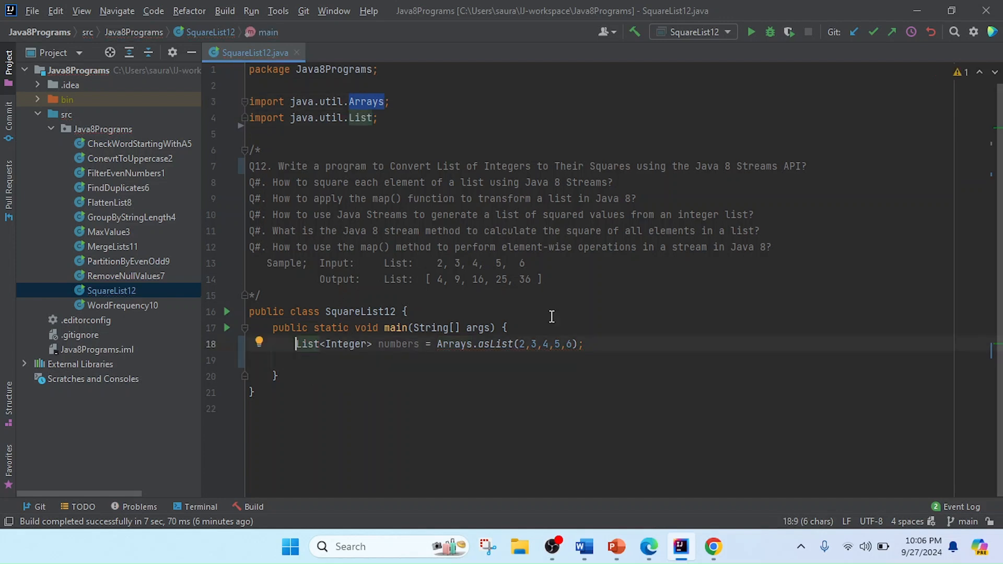
key(enter)
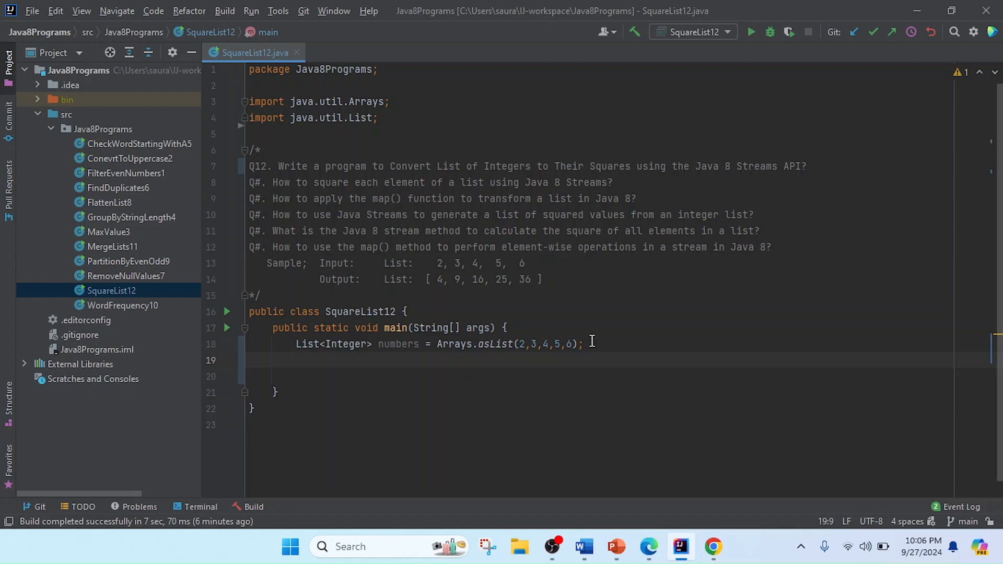
Declare List<Integer> squareNumbers assigned from the numbers list
text(Li)
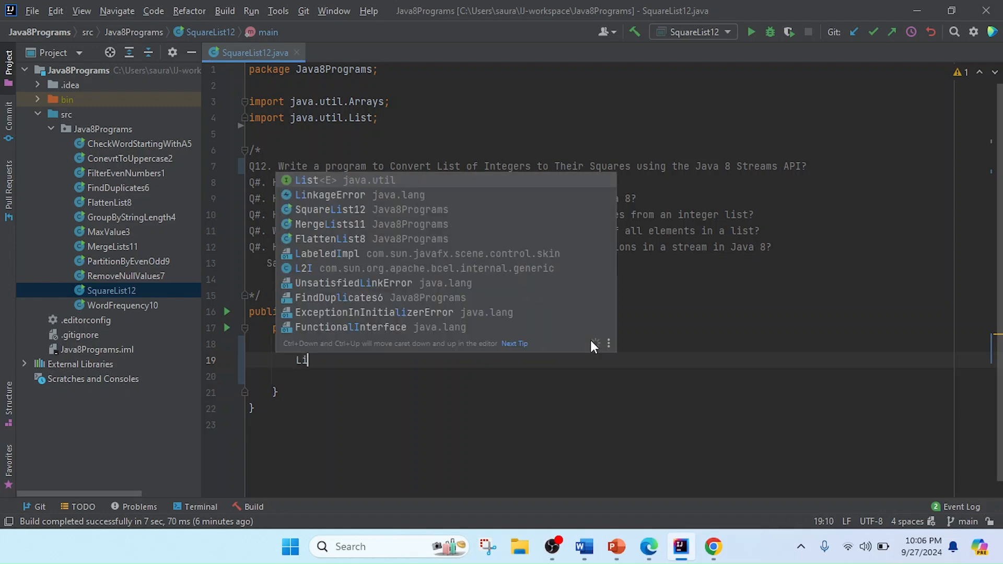
text(t<S>)
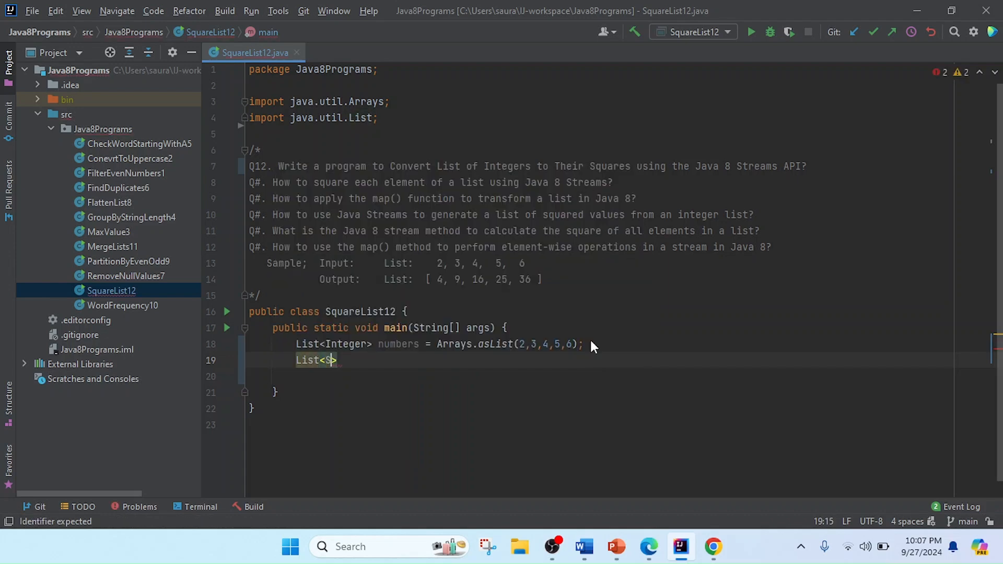
text(Integer)
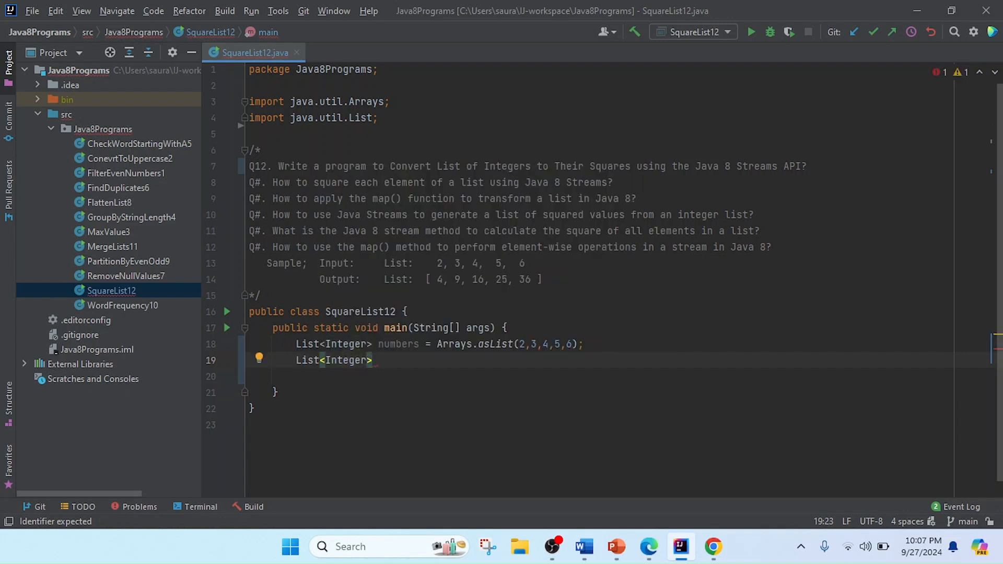
text(square)
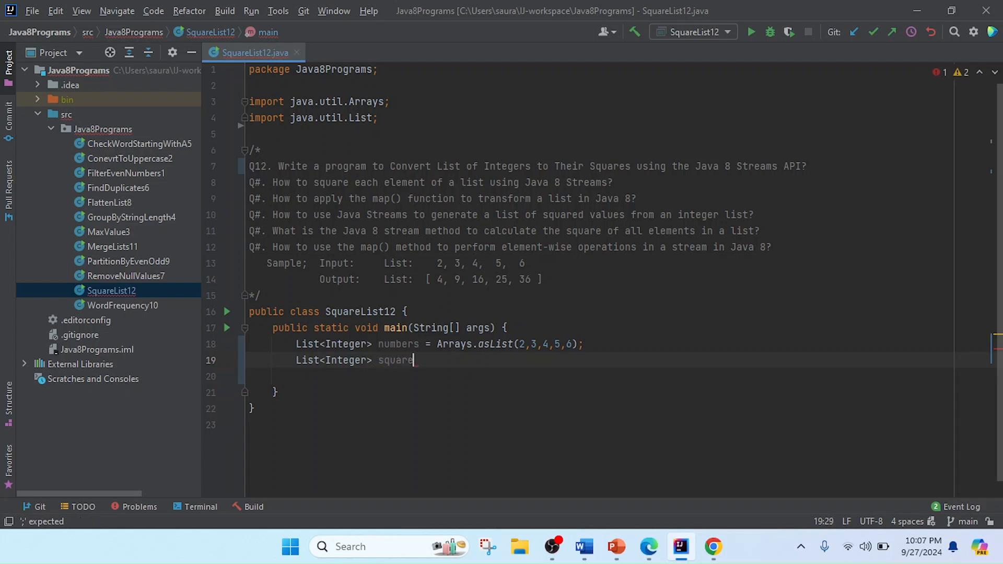
text(List)
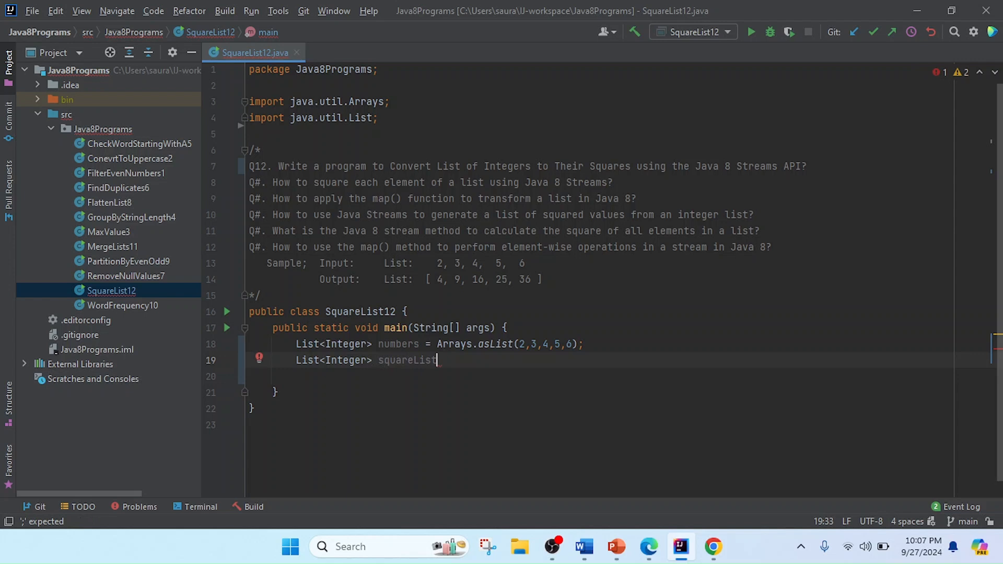
key(Backspace)
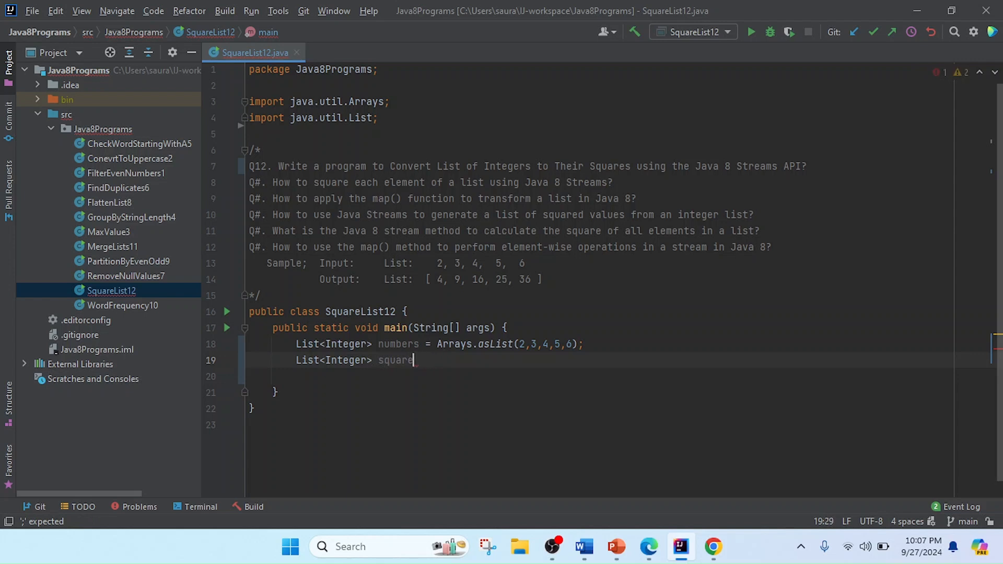
text(Num)
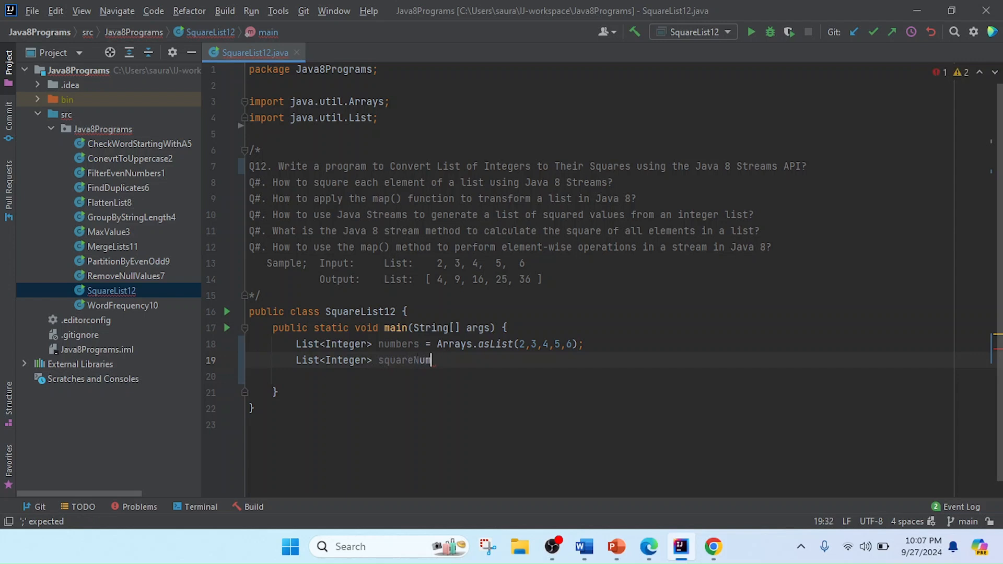
text(bers)
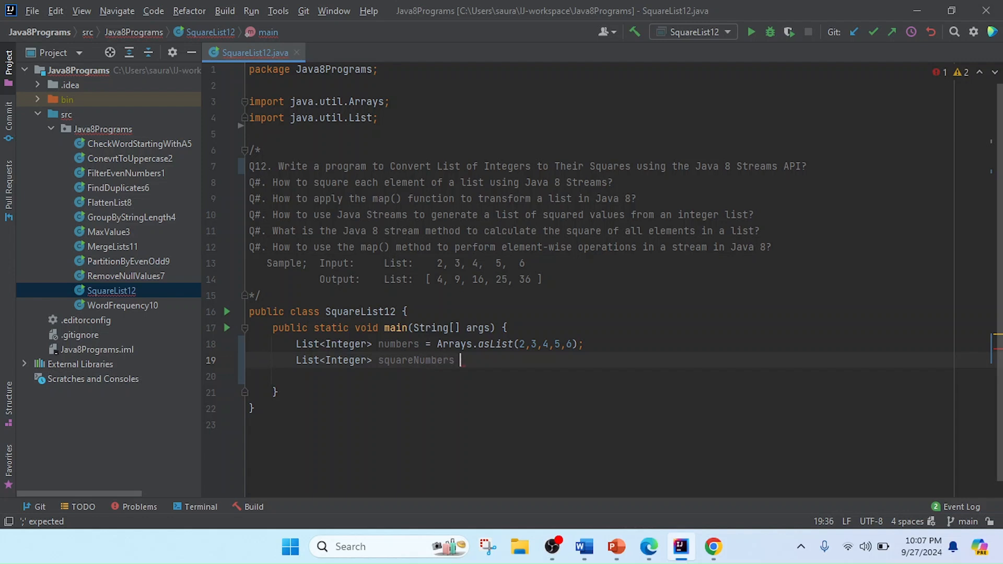
text(=)
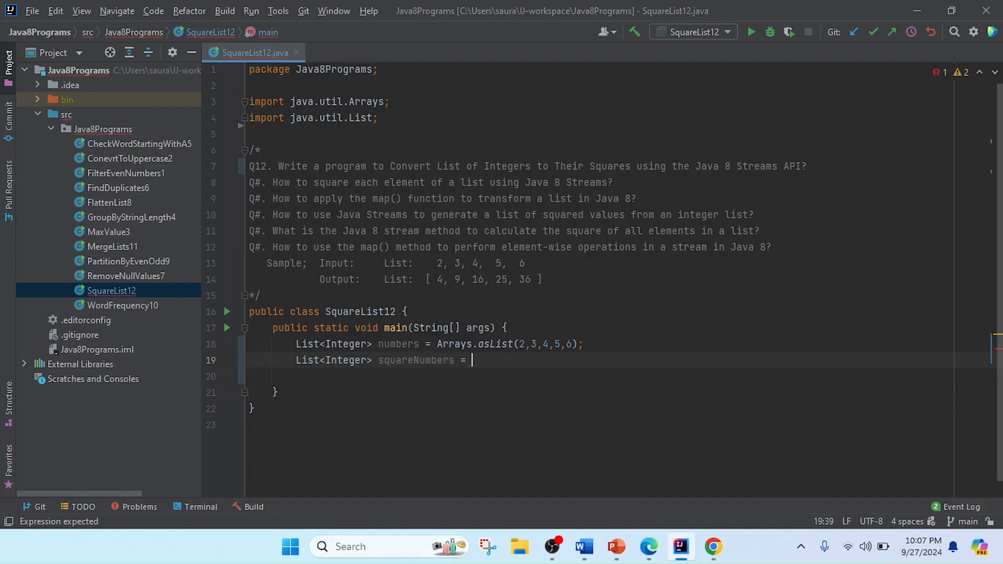
text(numbers)
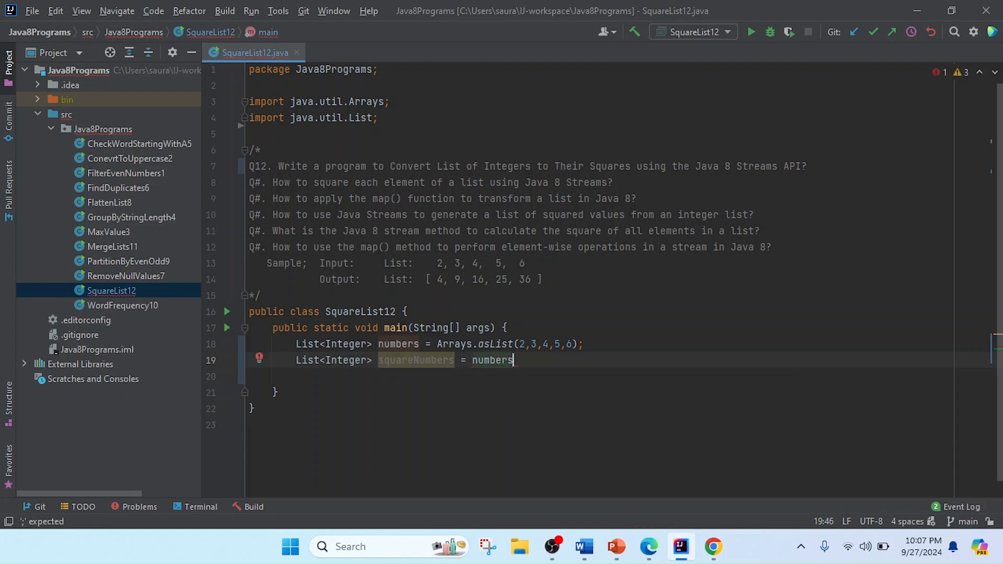
Stream numbers, map each n to n*n, and collect with Collectors.toList()
text(.stream().map()
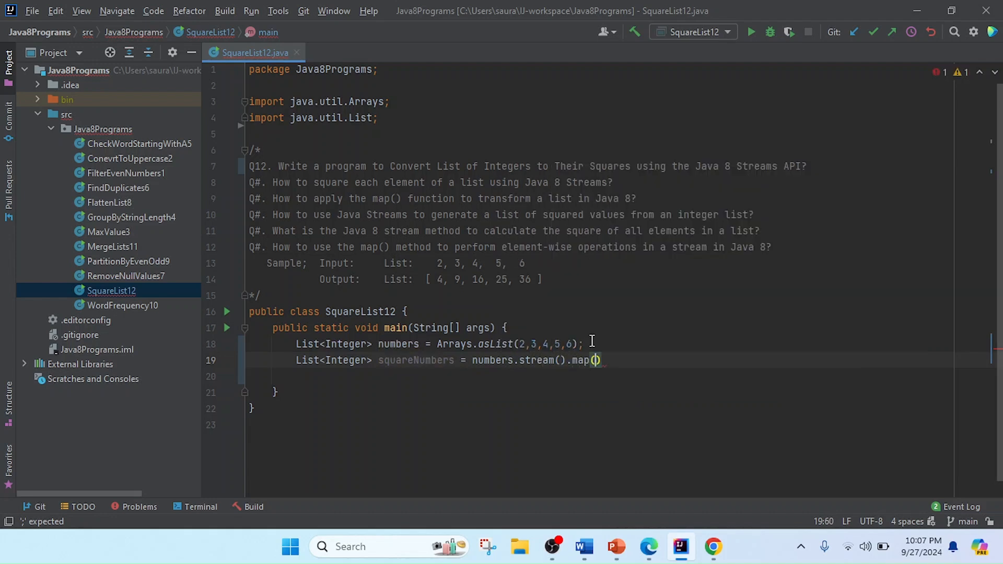
mouse_move(592, 345)
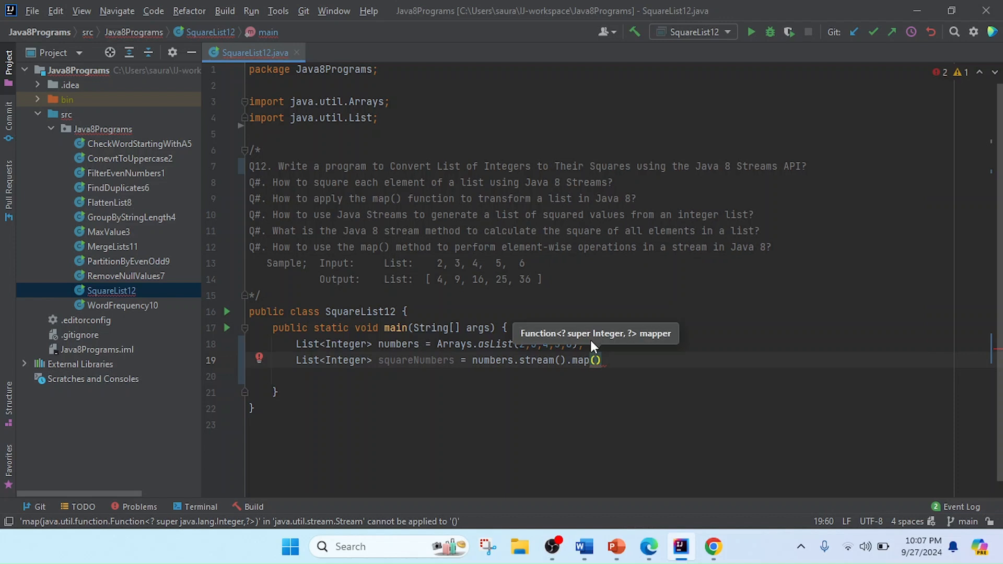
text(n ->)
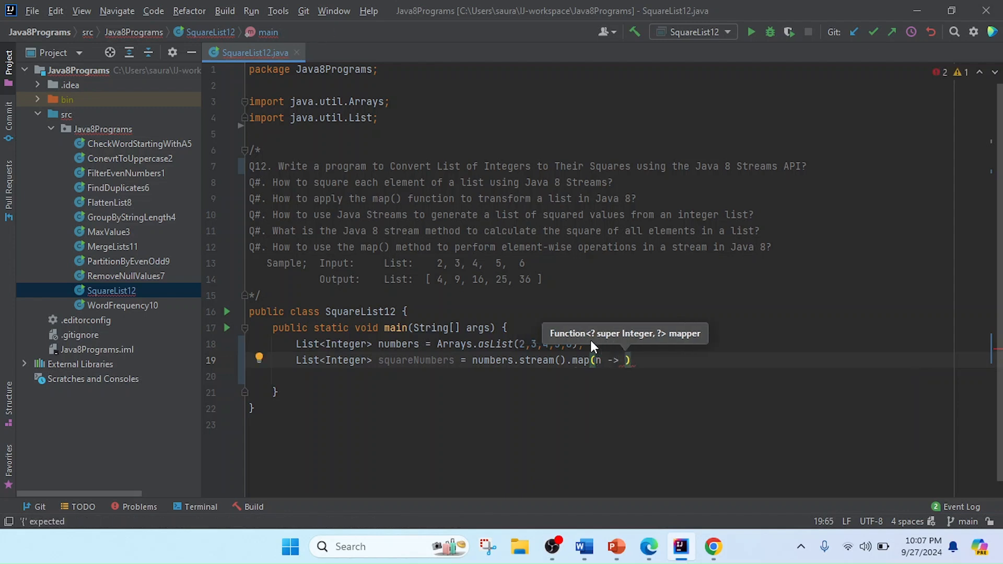
text(n)
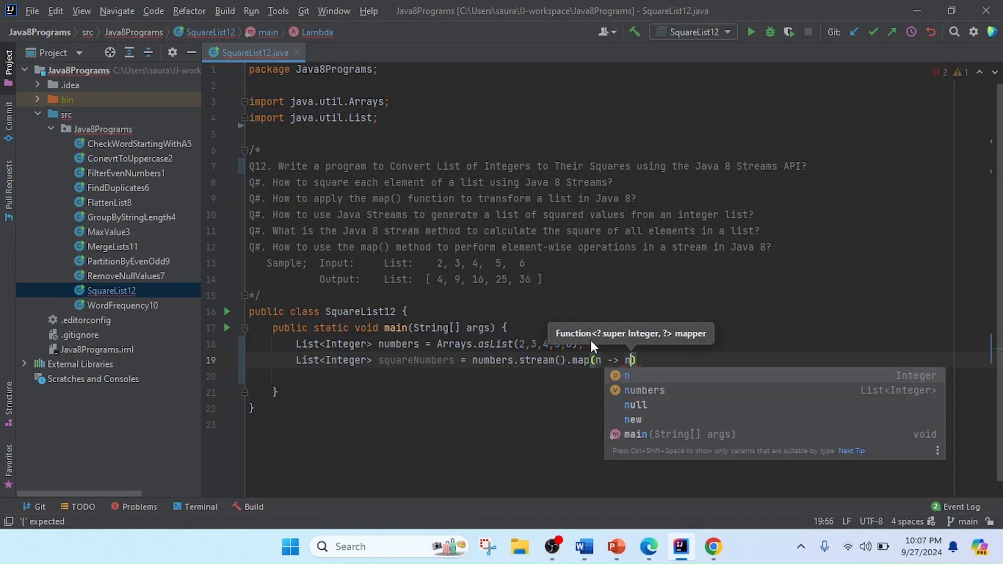
text(*n)
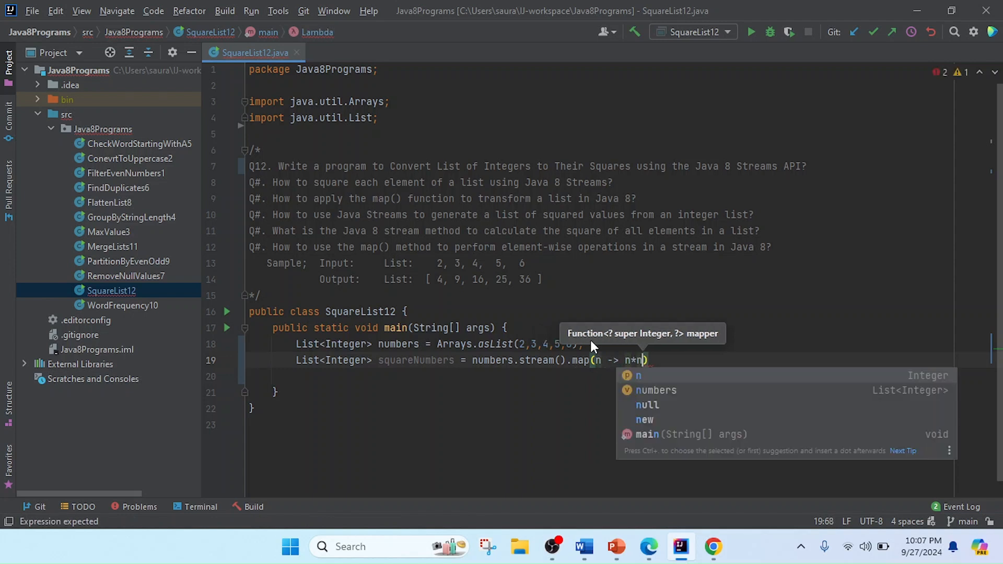
text().c)
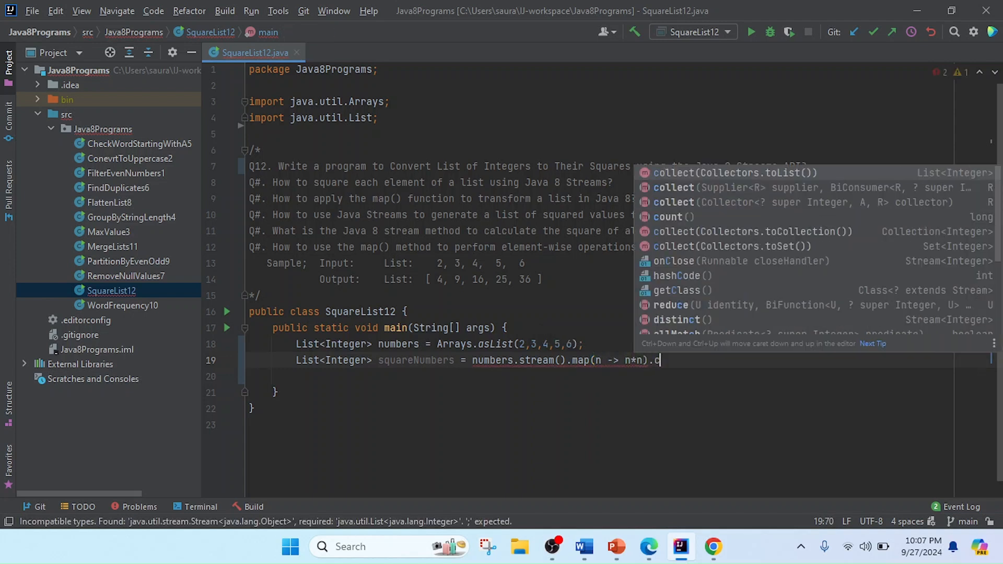
text(ol)
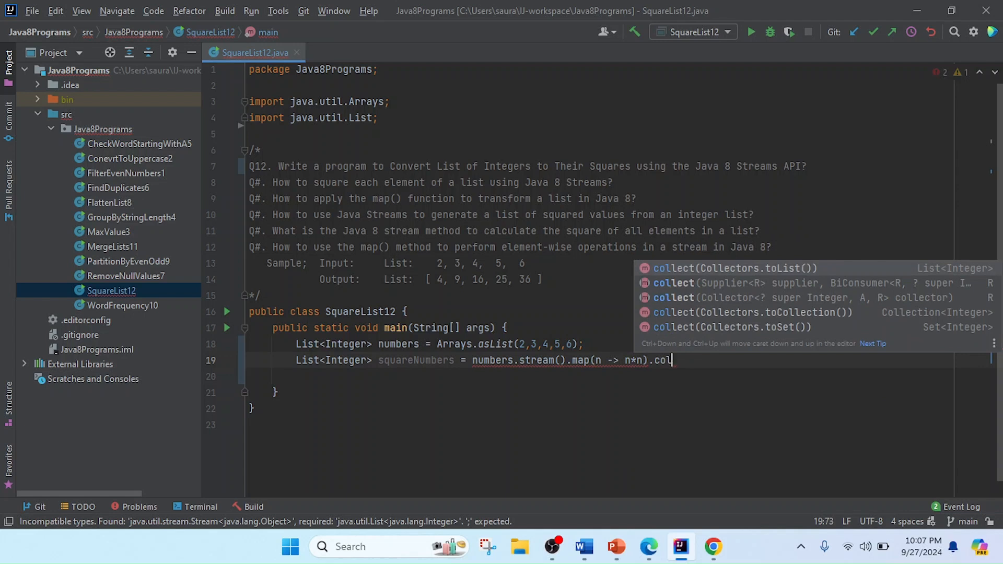
click(732, 267)
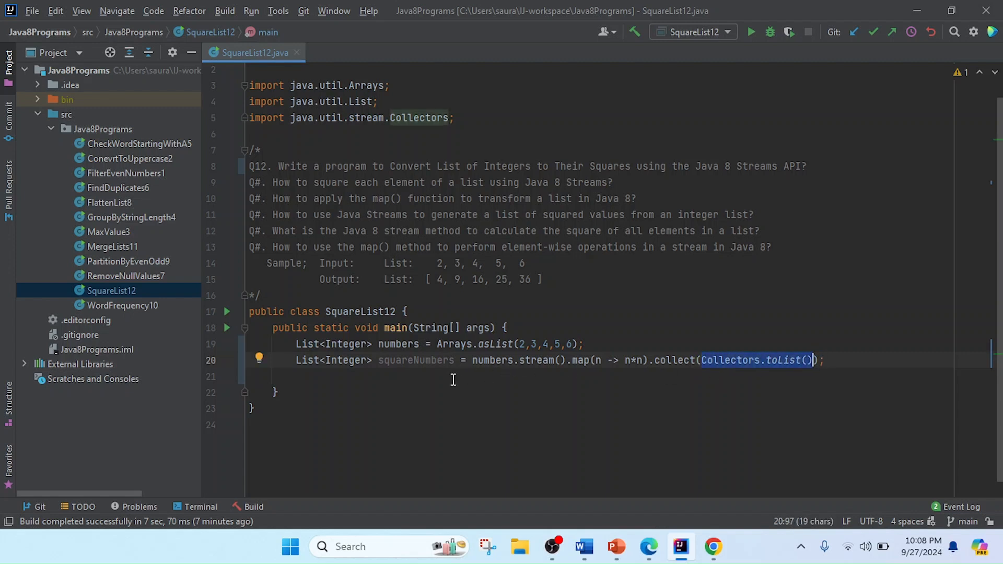
Print squareNumbers via sout and run SquareList12, outputting [4, 9, 16, 25, 36]
text(sou)
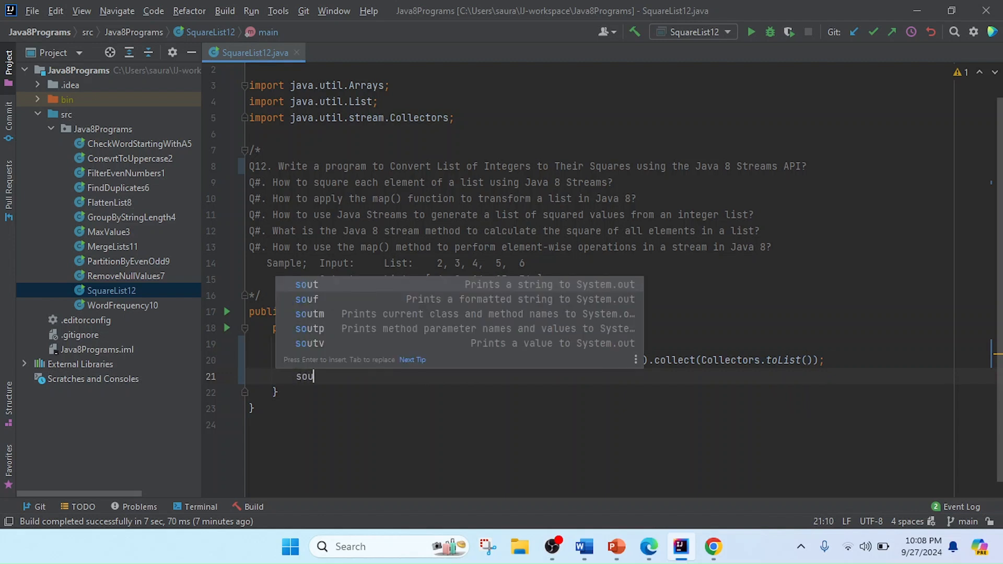
key(Enter)
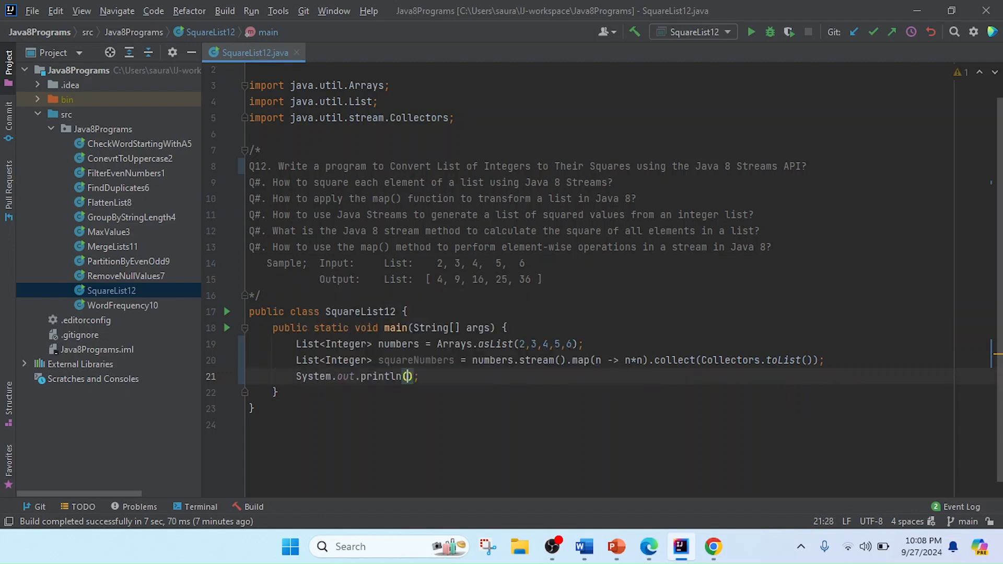
text(squareNumbers)
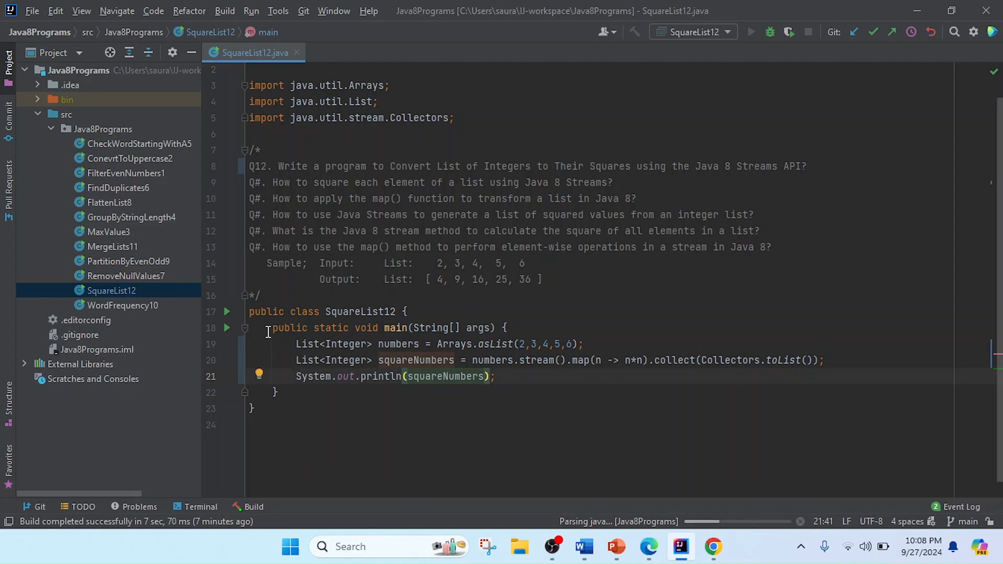
click(751, 32)
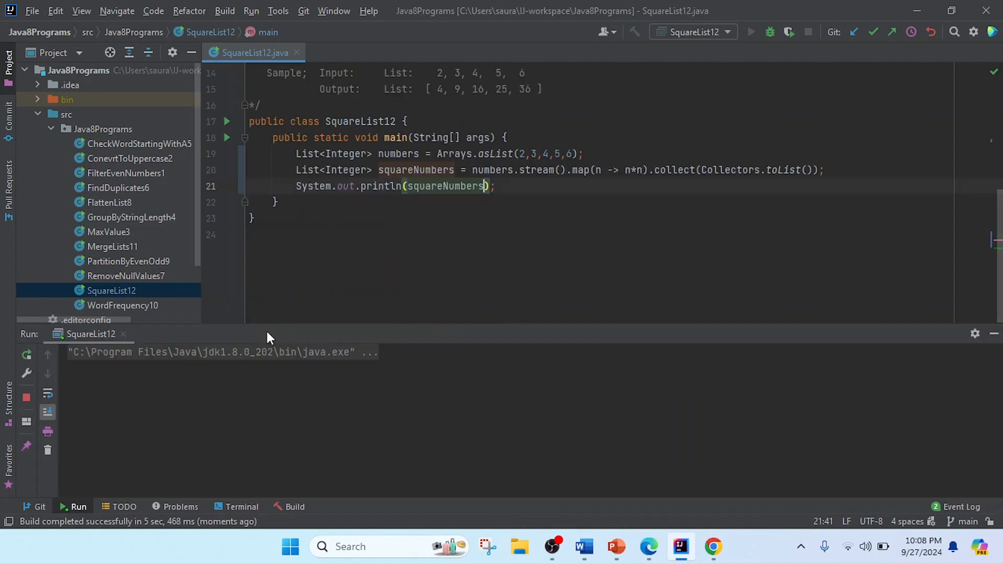
click(751, 32)
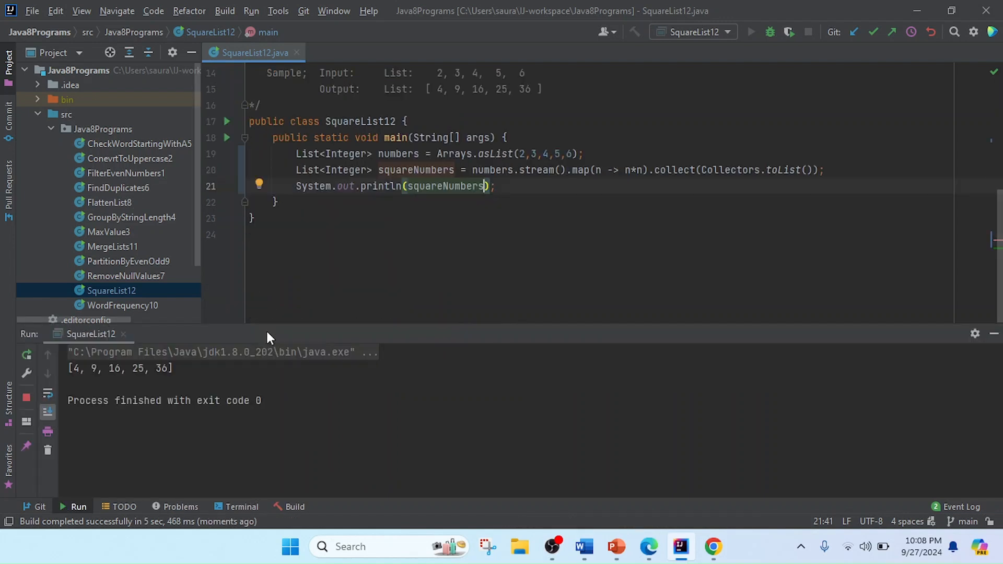